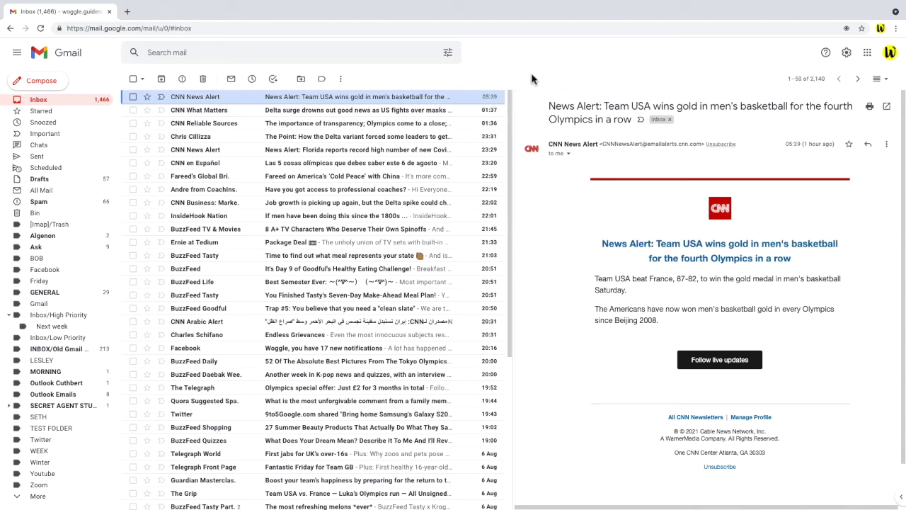
mouse_move(539, 83)
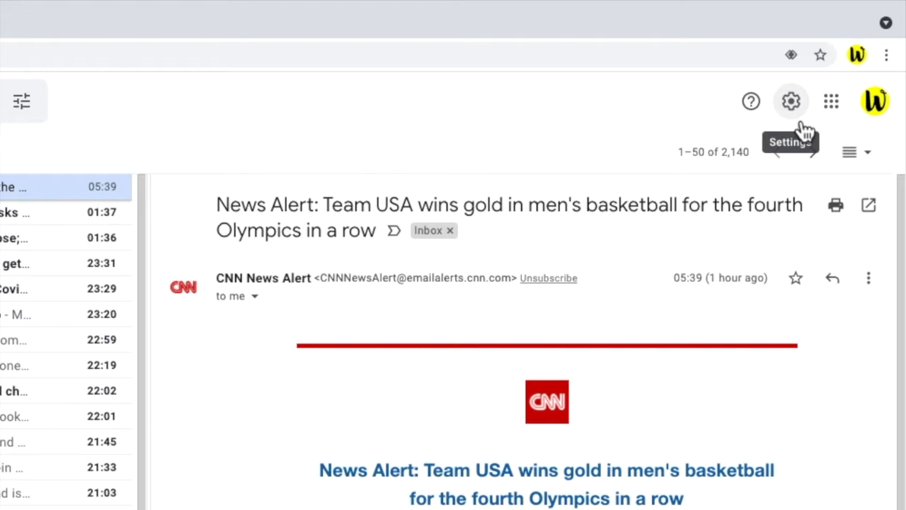
- Open Gmail's quick settings panel from the gear icon
click(791, 101)
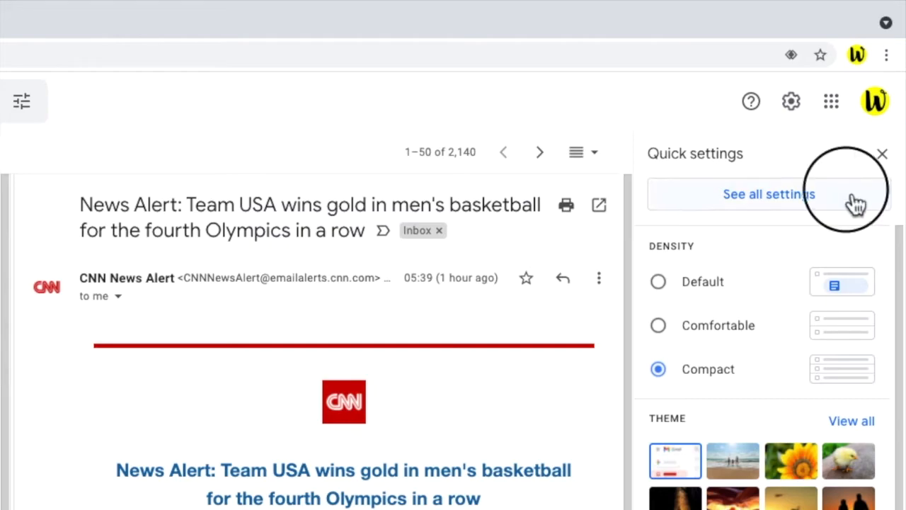
- Enable Templates in the Advanced settings and save the changes
click(769, 193)
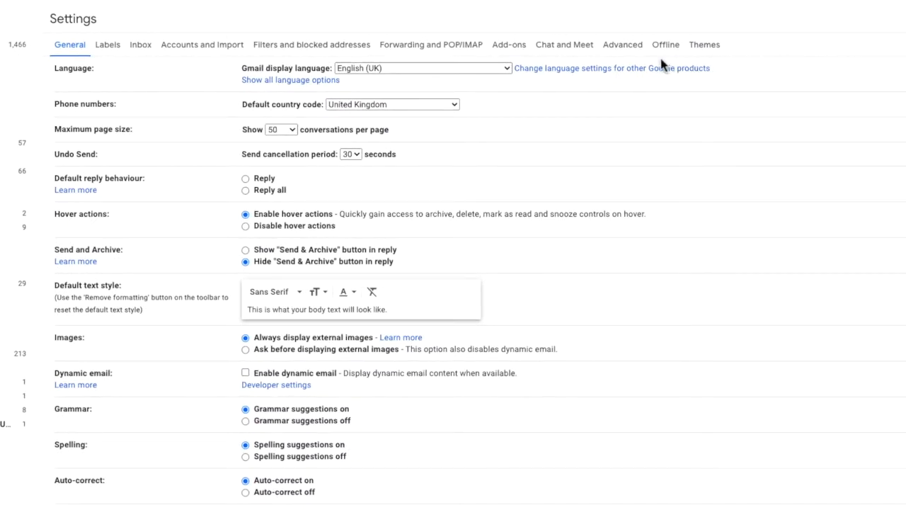
mouse_move(630, 64)
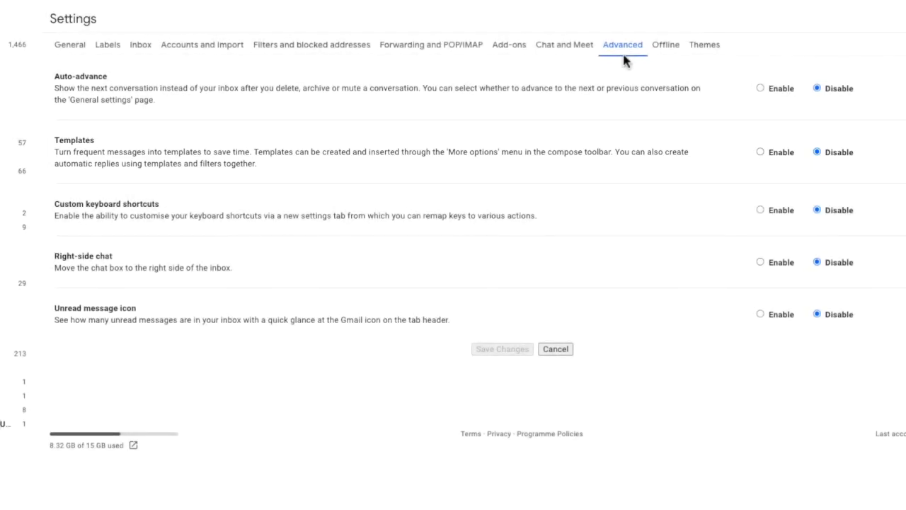
mouse_move(779, 164)
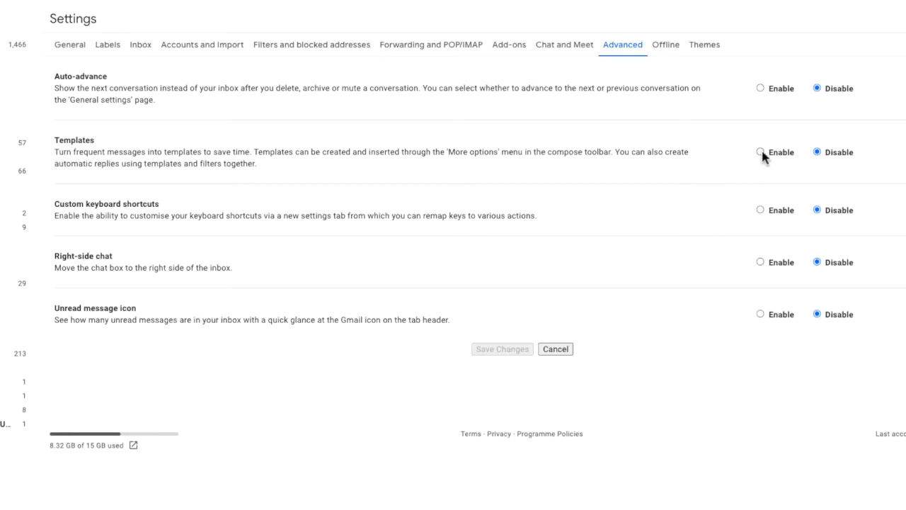
click(760, 151)
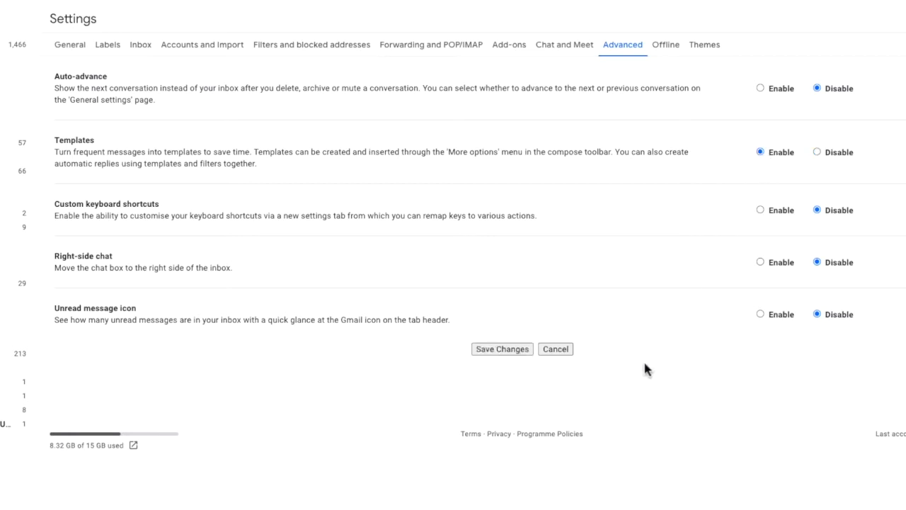
mouse_move(516, 365)
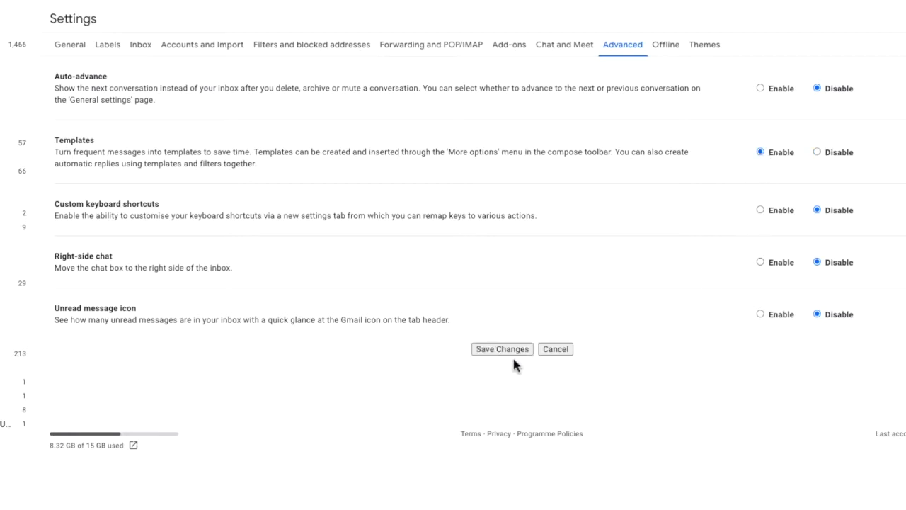
click(502, 348)
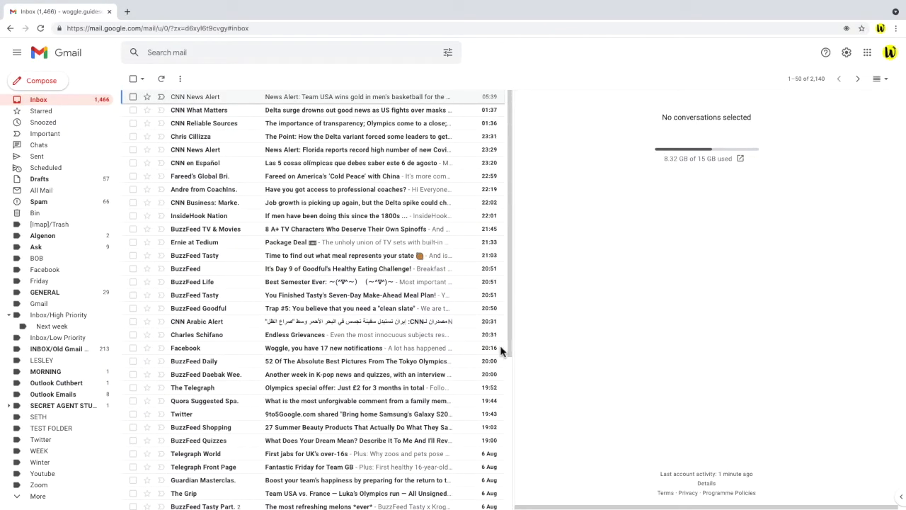
- Reopen the top CNN news alert email and start a blank new message
click(319, 96)
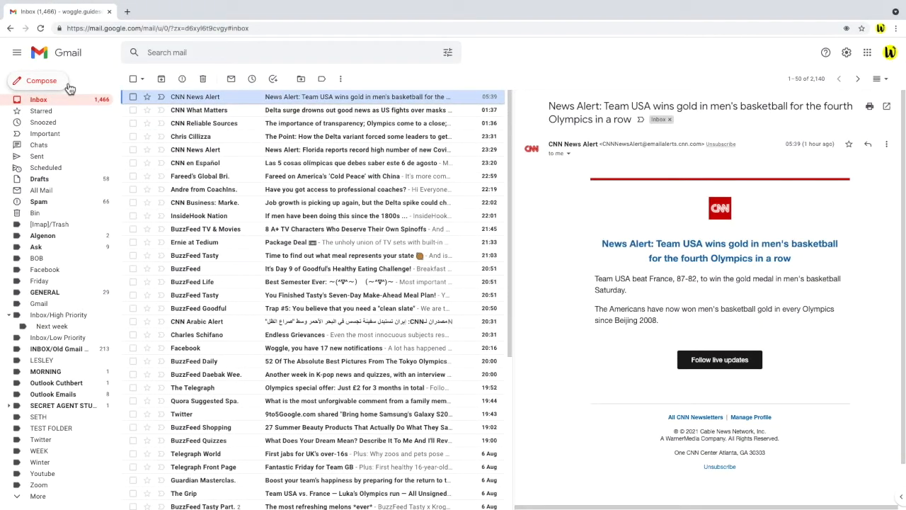
click(42, 80)
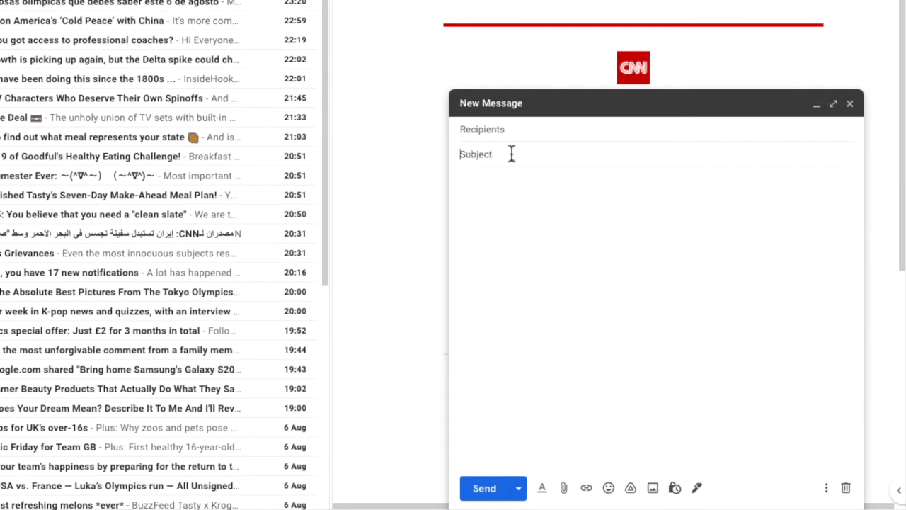
- Enter subject 'Secret Annual Review', greeting 'Hi EMPLOYEE,' and the review meeting line with TIME
text(Secret Annual Review)
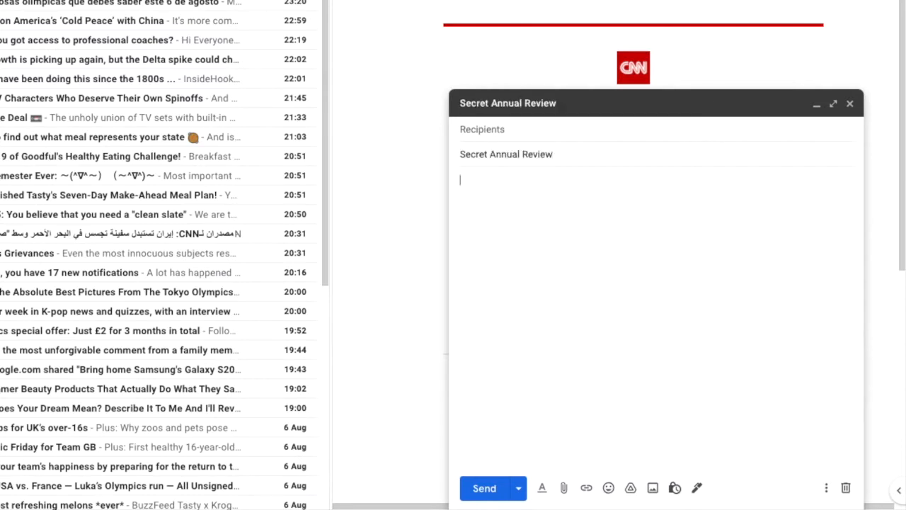
text(Hi EMPLOYEE,)
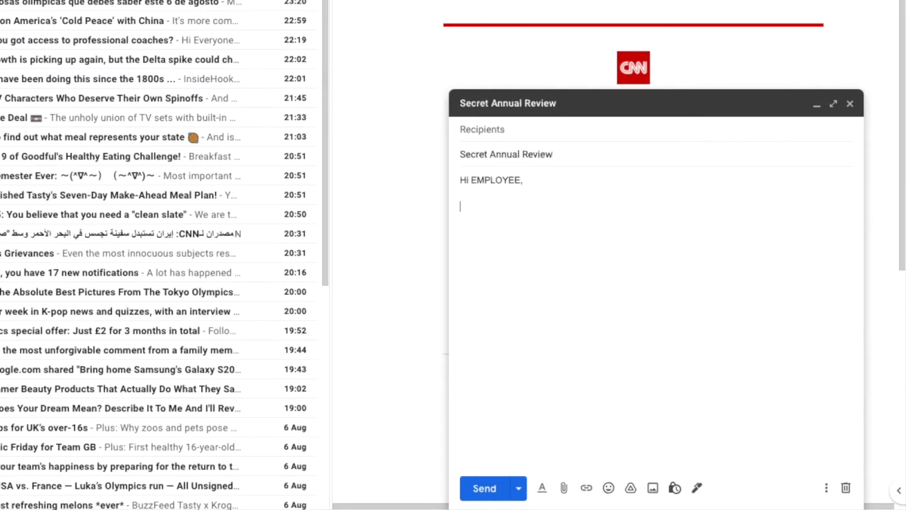
text(Thanks for all your hard work)
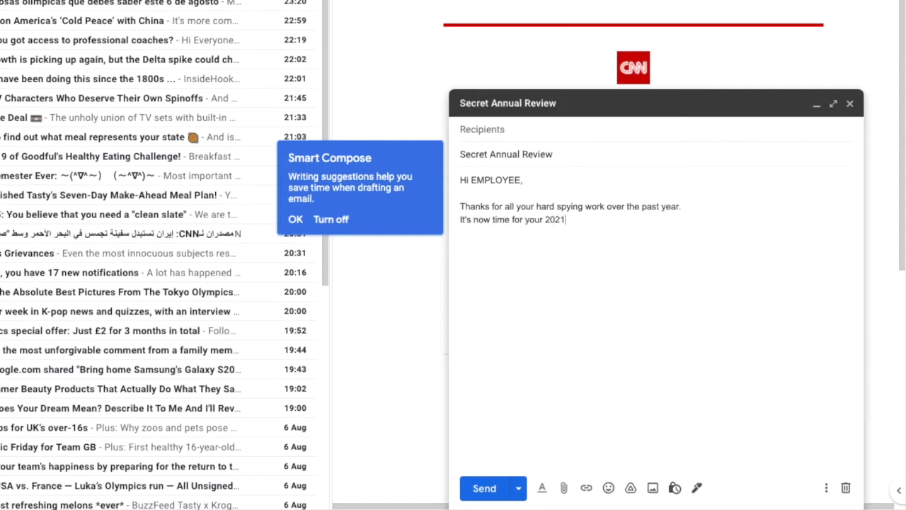
text(annual review)
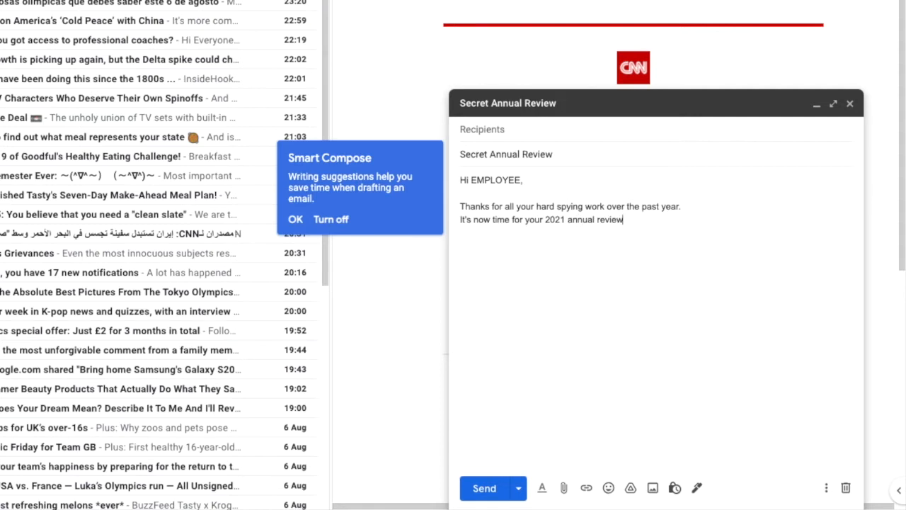
text(Meet me)
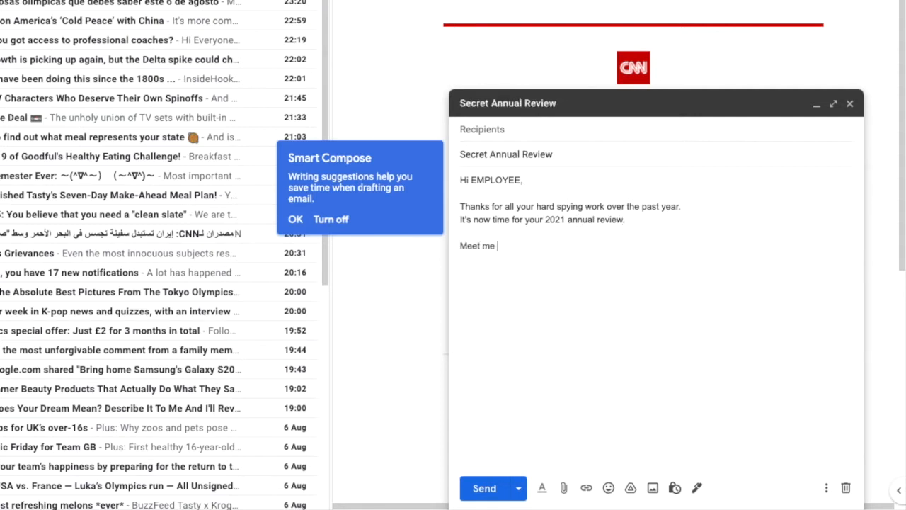
text(in the usual place)
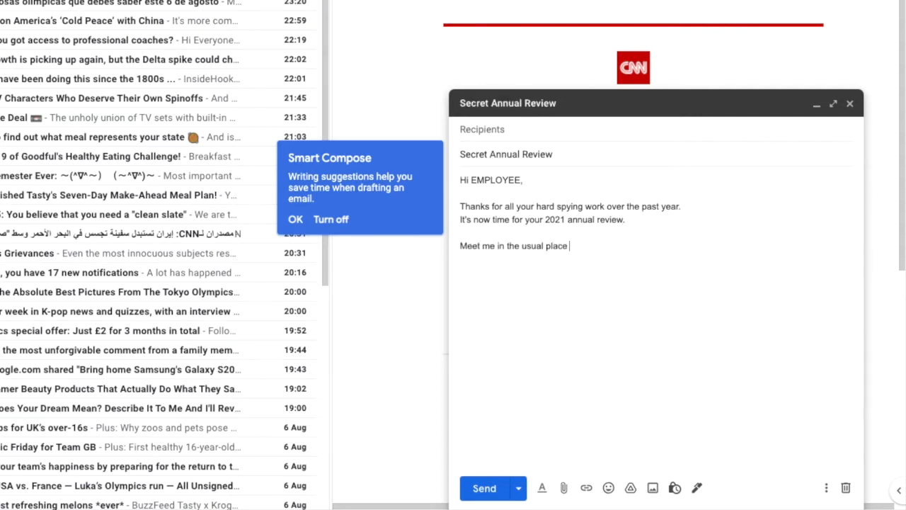
text(for your review at)
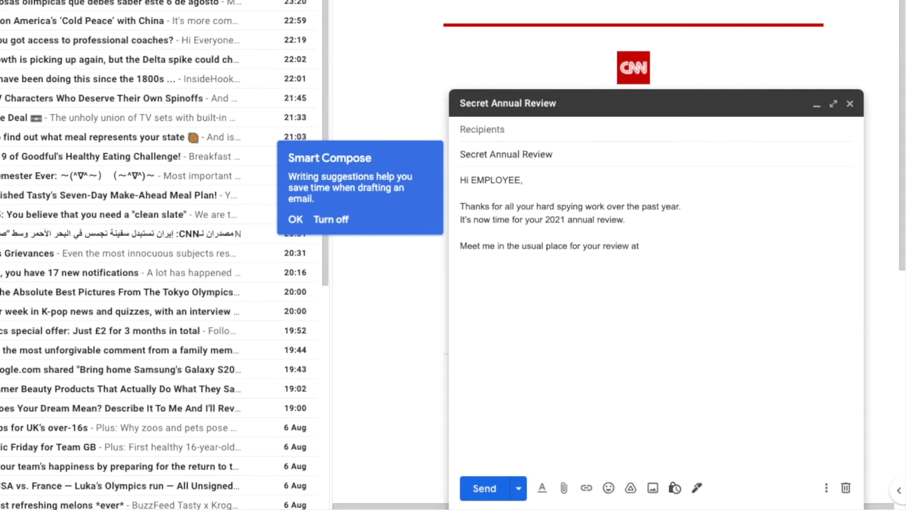
text(TIME.)
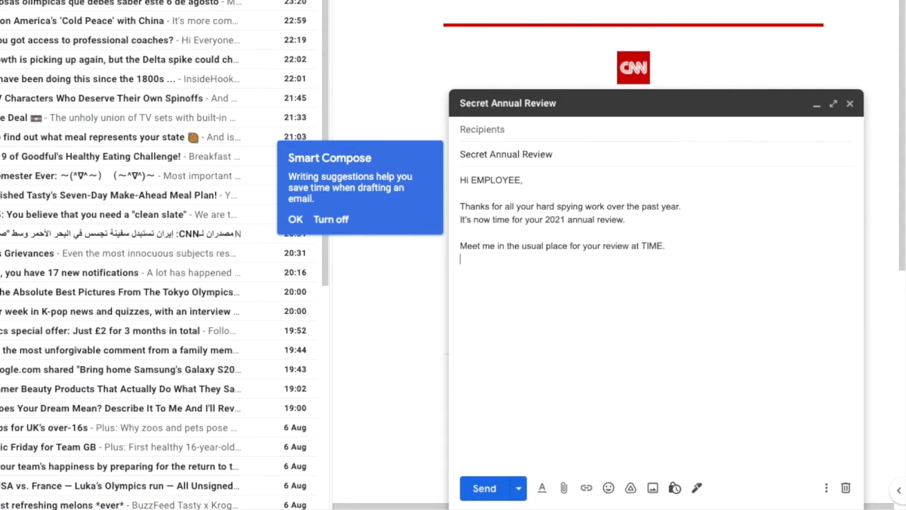
- Add the reminder to bring spying evidence, 'Looking forward to our meeting!' and 'Woggle x'
text(Please remember)
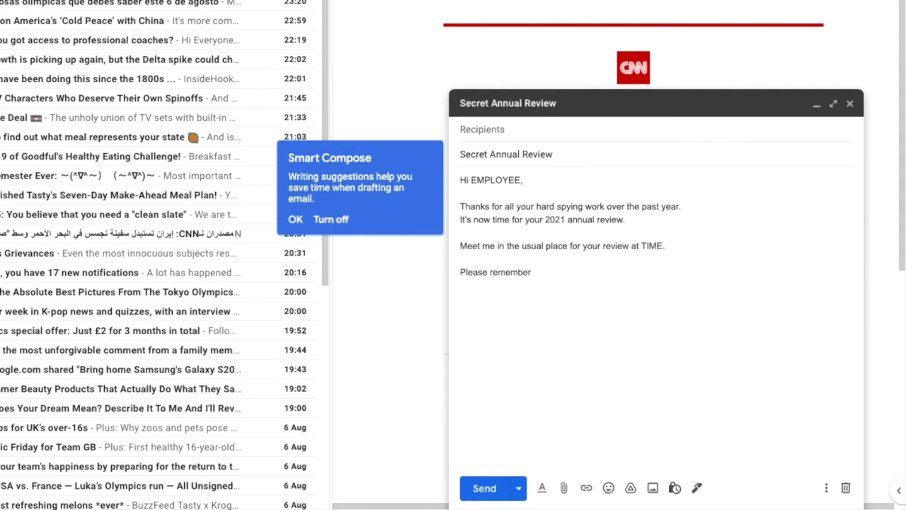
text(to bring all your)
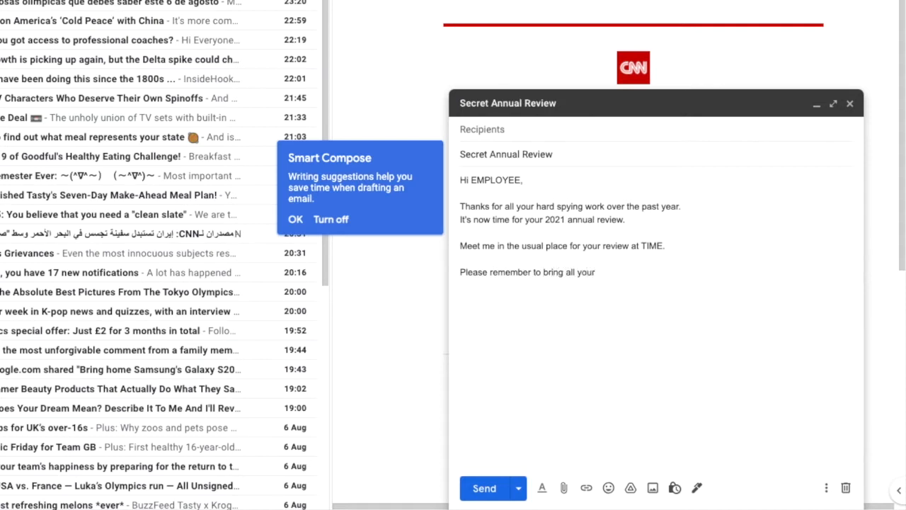
text(spying evidence a)
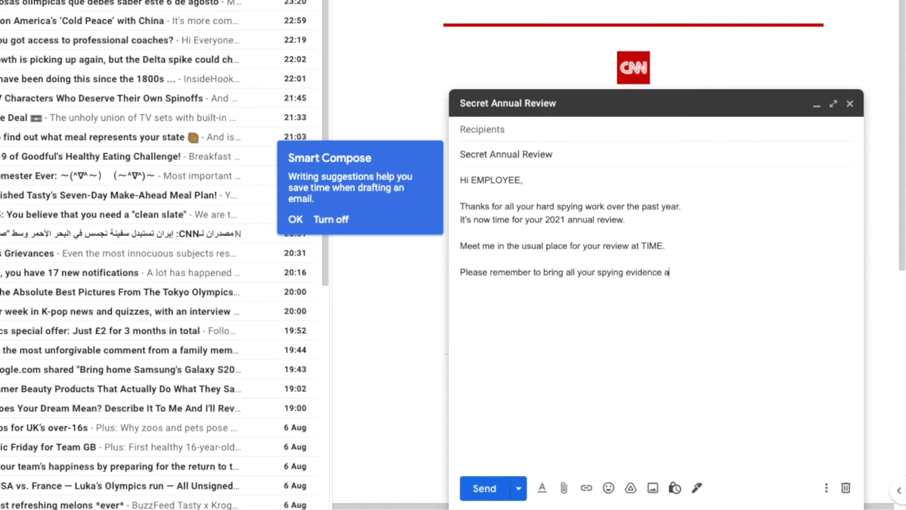
text(nd feedback for the yea)
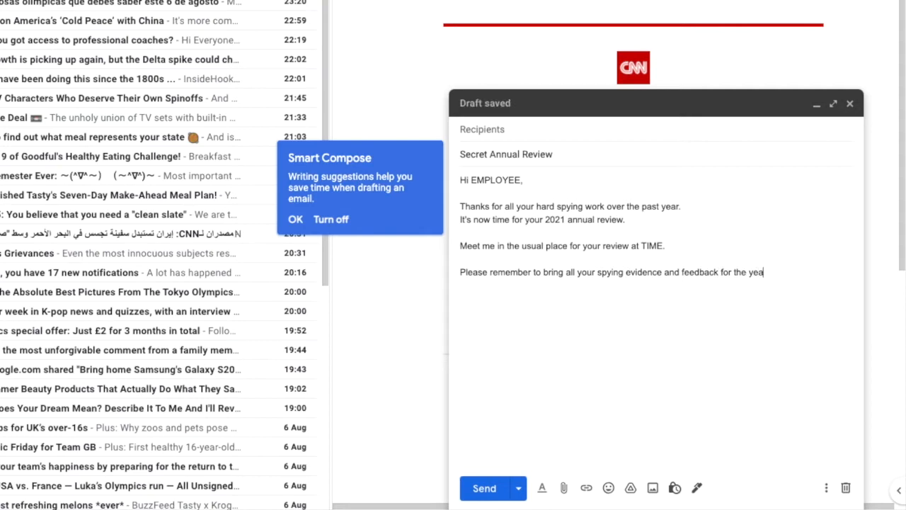
text(Looking forward to our meeting!)
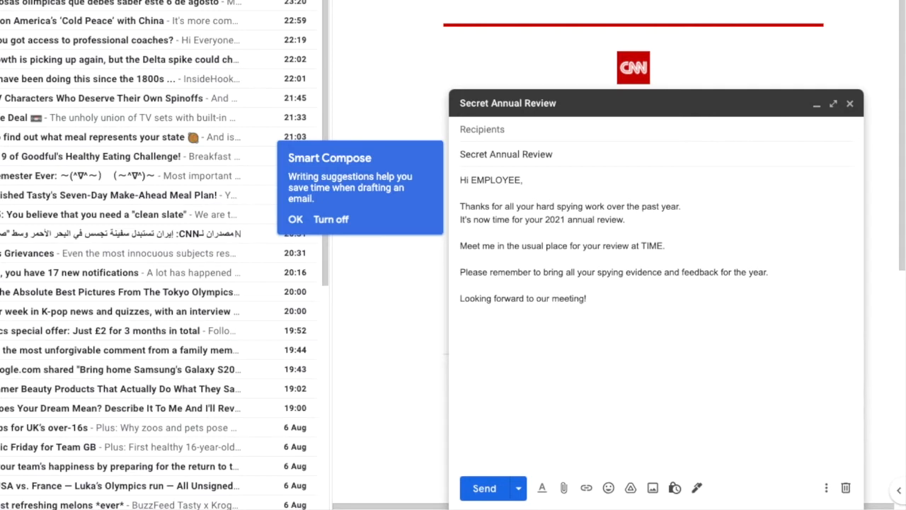
text(Woggle x)
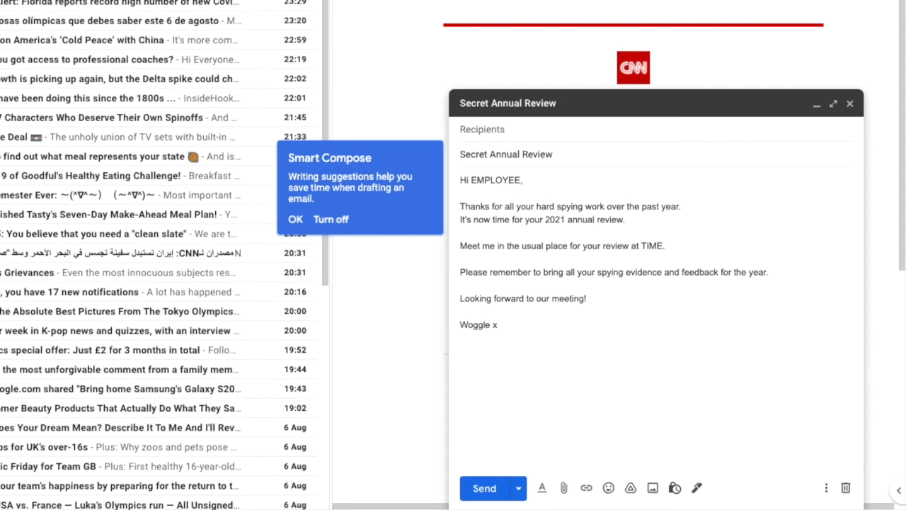
mouse_move(807, 432)
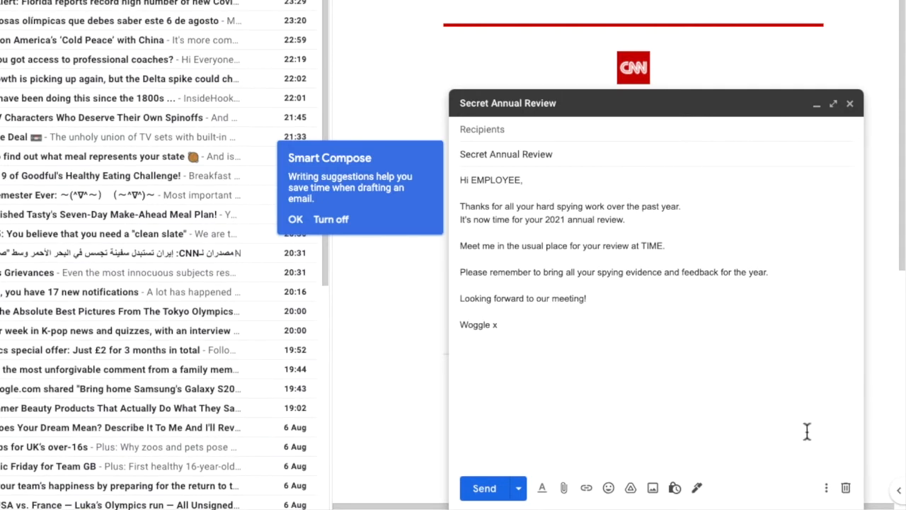
mouse_move(826, 487)
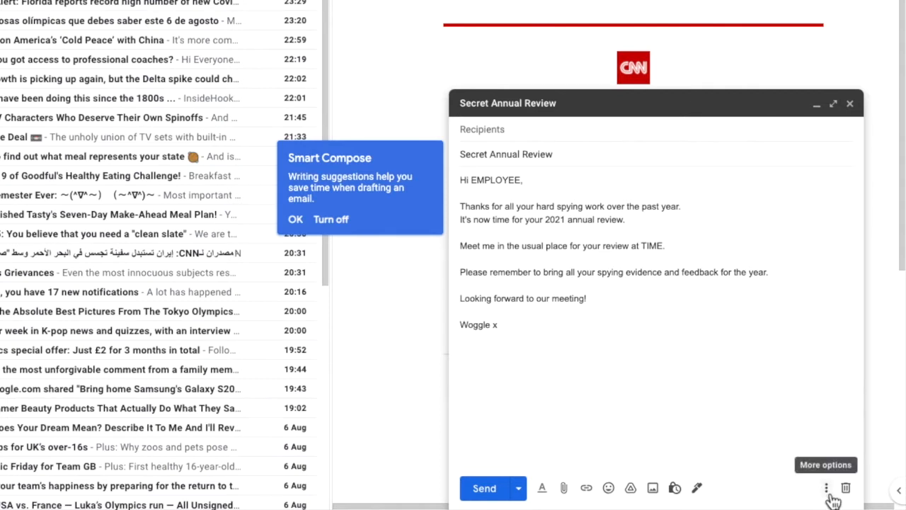
- Save the draft as a new template from the More options Templates menu
click(826, 487)
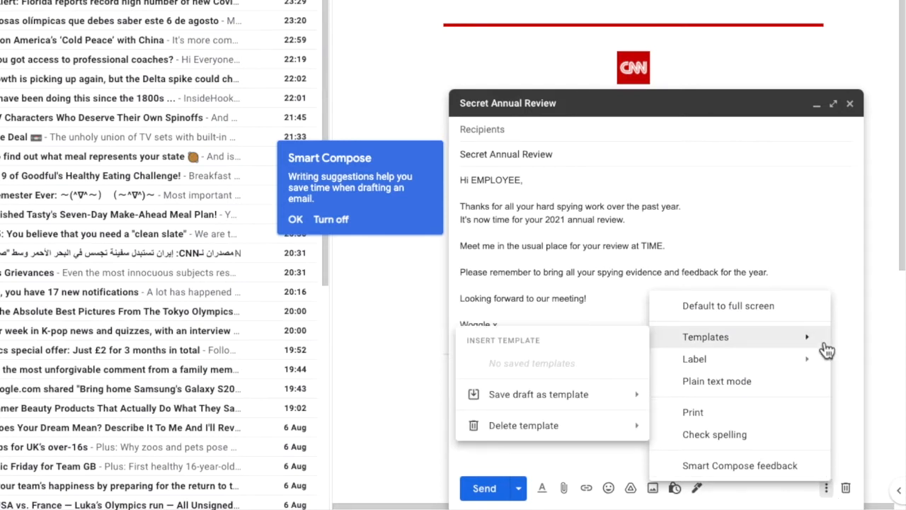
mouse_move(742, 345)
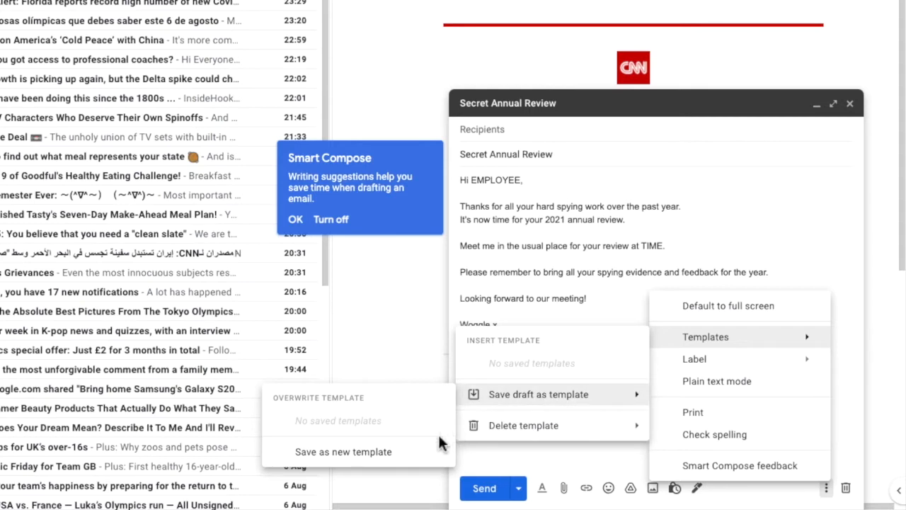
click(343, 451)
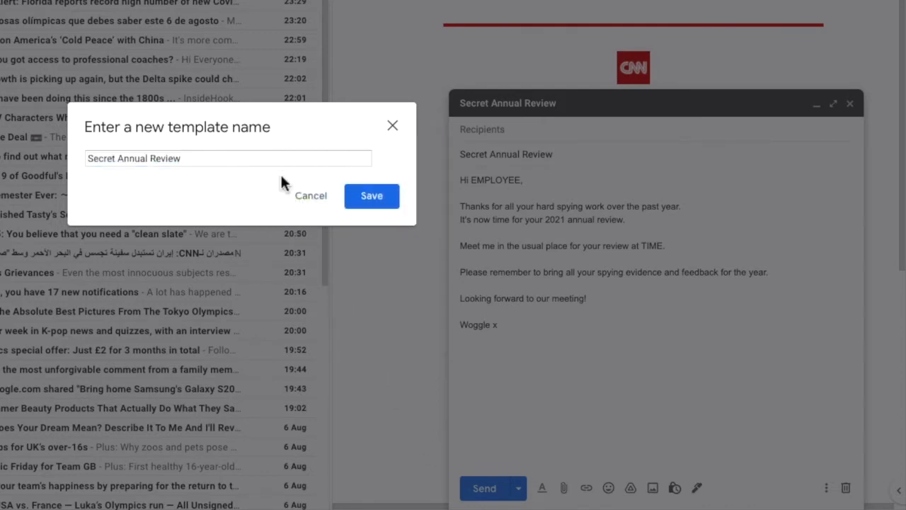
- Name the new template 'Secret Annual Review 2021' and save it
click(228, 158)
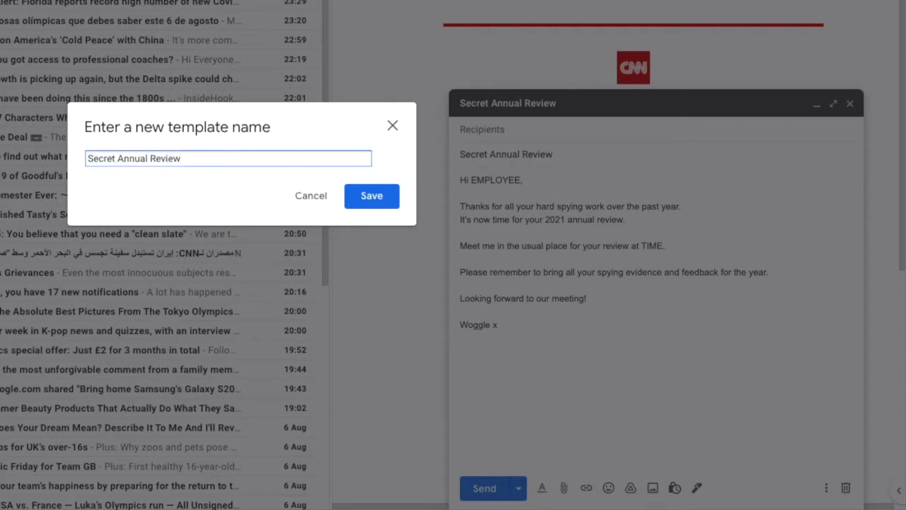
text(2021)
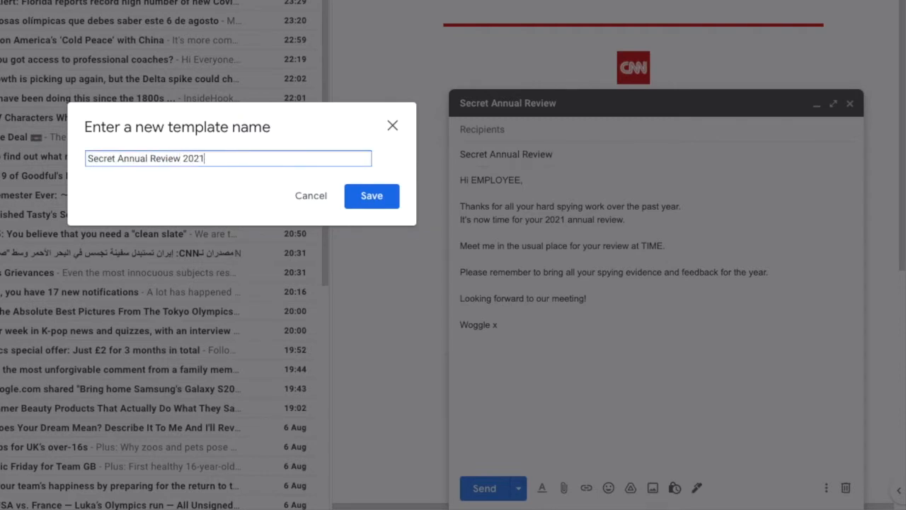
click(372, 196)
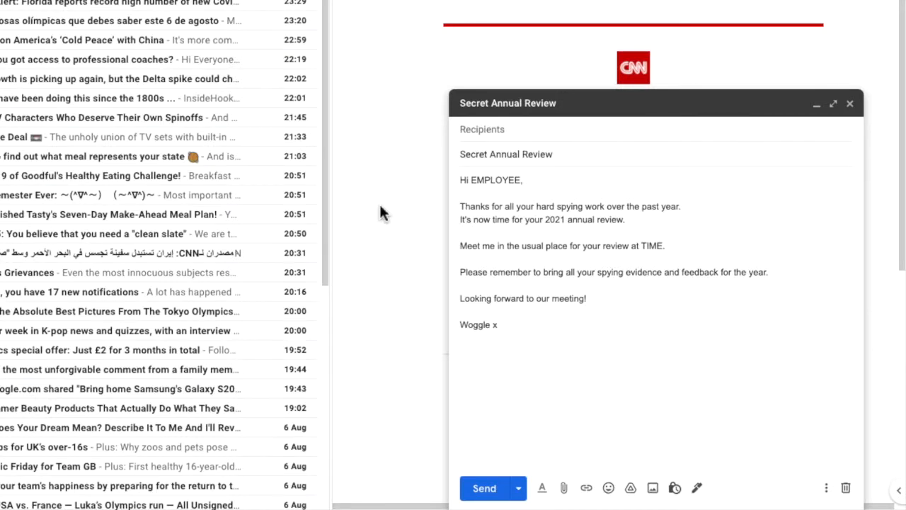
mouse_move(567, 235)
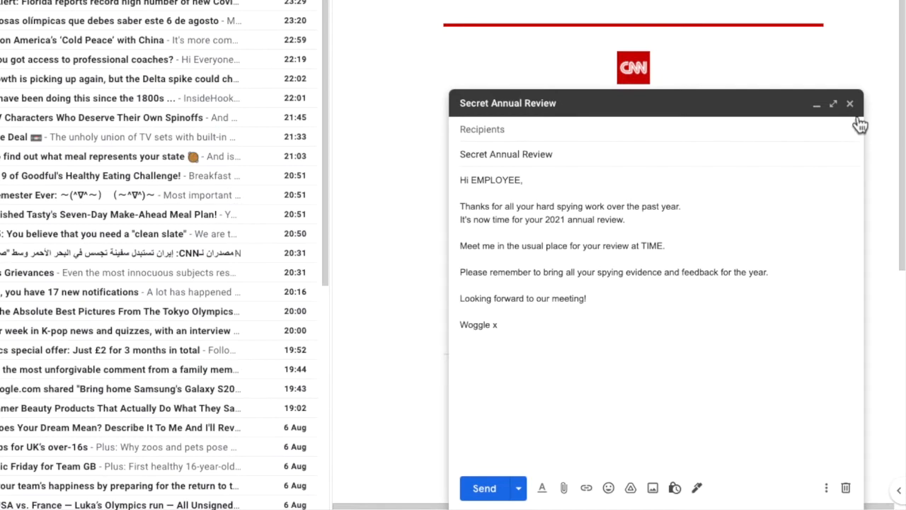
mouse_move(851, 103)
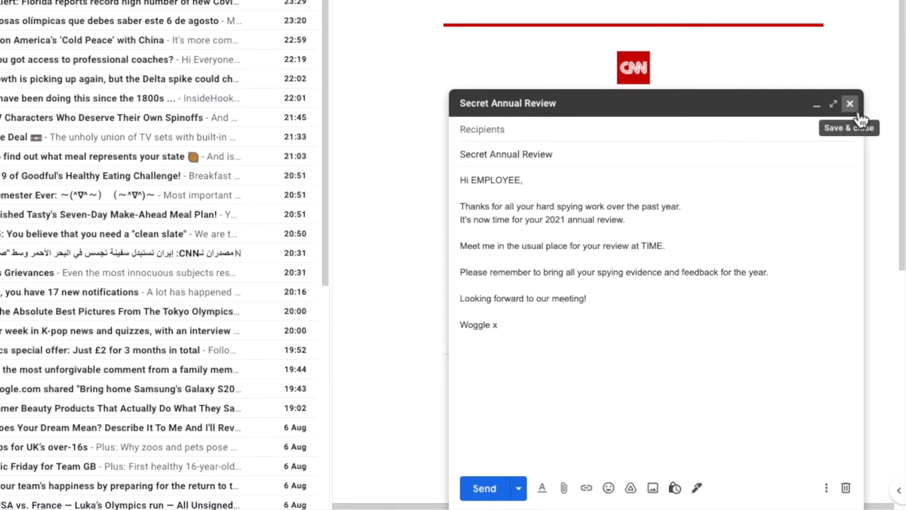
- Save and close the Secret Annual Review draft window
click(850, 103)
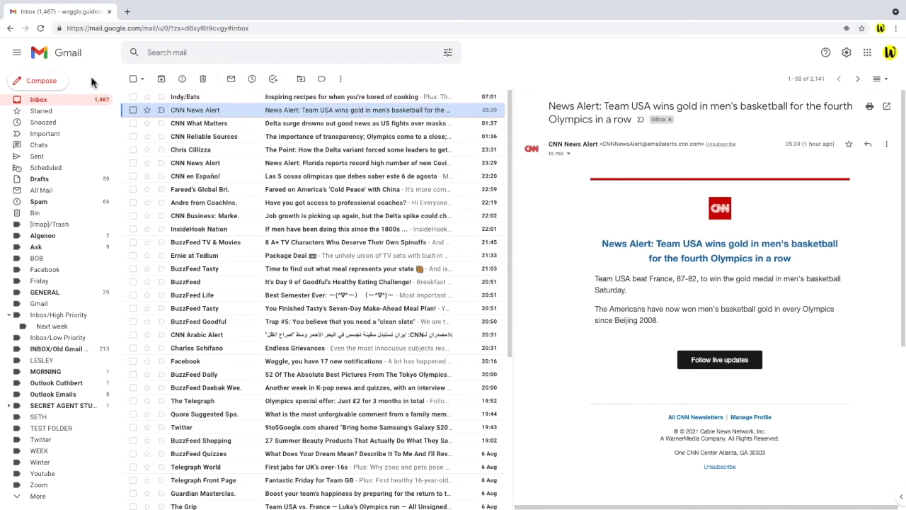
mouse_move(69, 88)
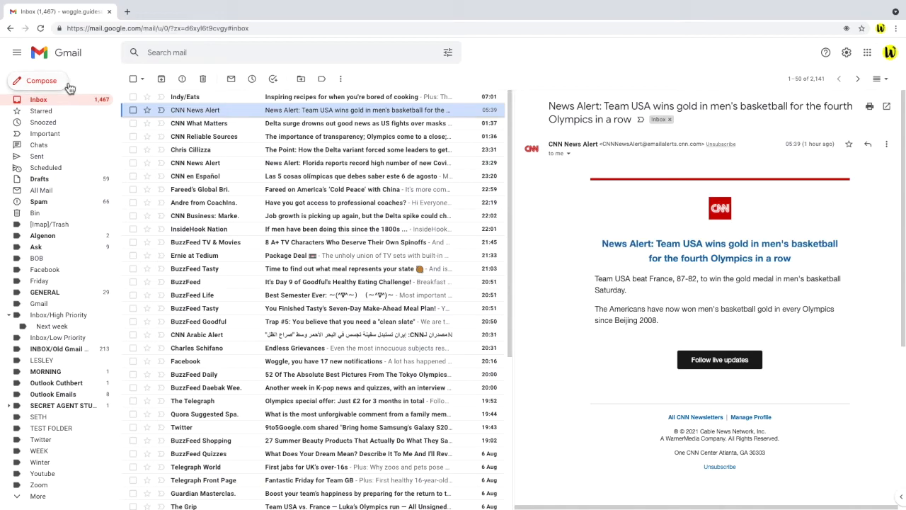
- Start a new email filled with the Secret Annual Review 2021 template
click(43, 80)
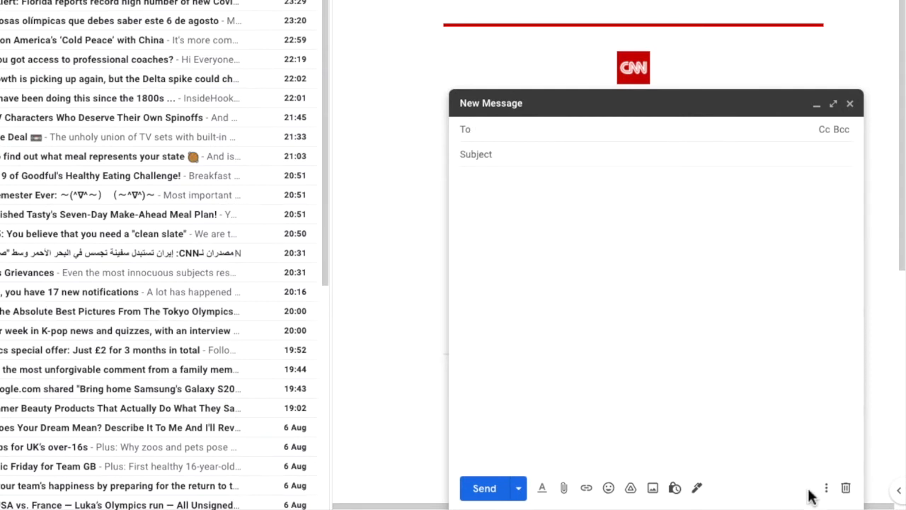
click(826, 488)
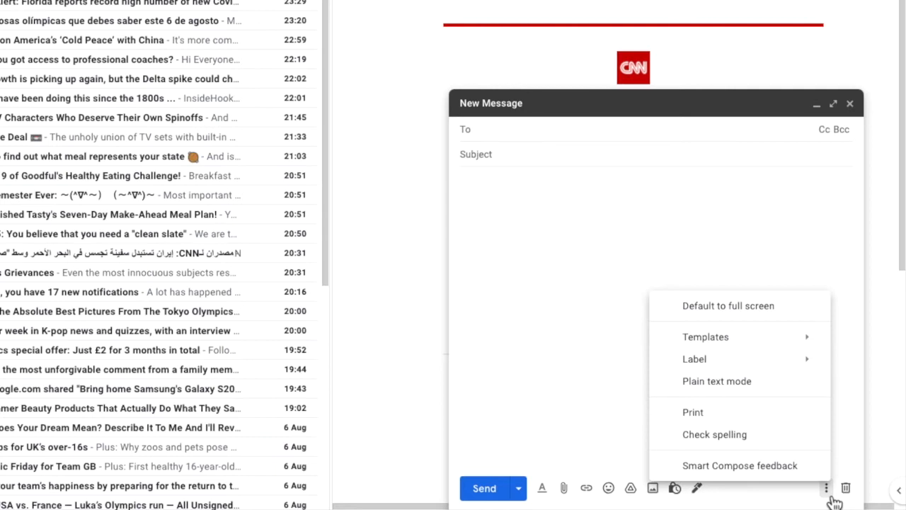
mouse_move(832, 352)
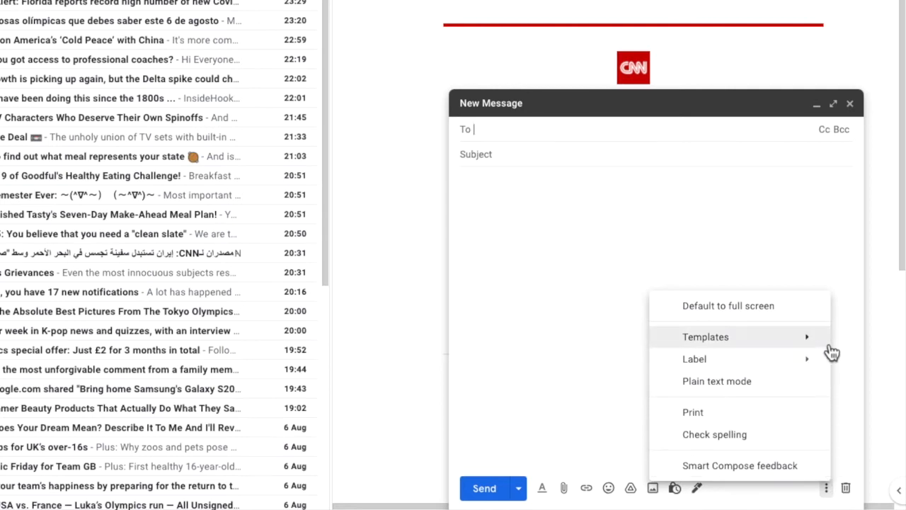
click(705, 337)
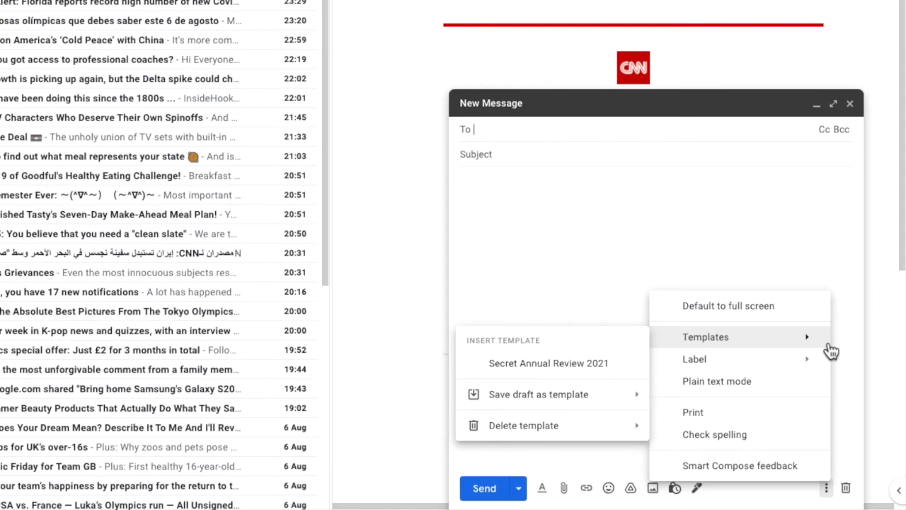
mouse_move(690, 344)
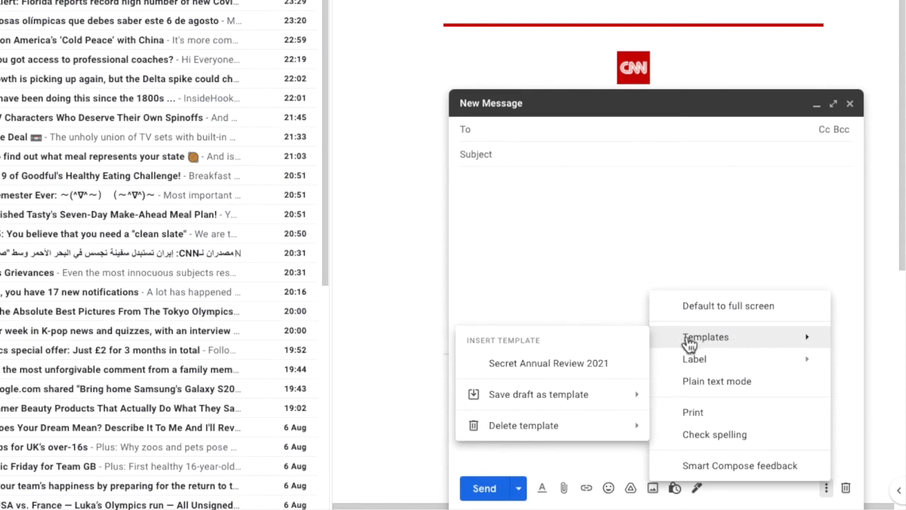
click(548, 363)
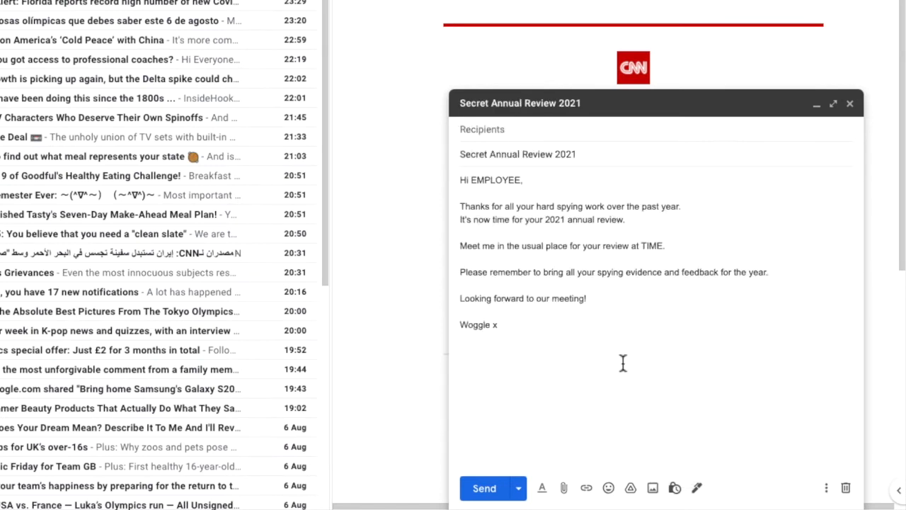
mouse_move(538, 220)
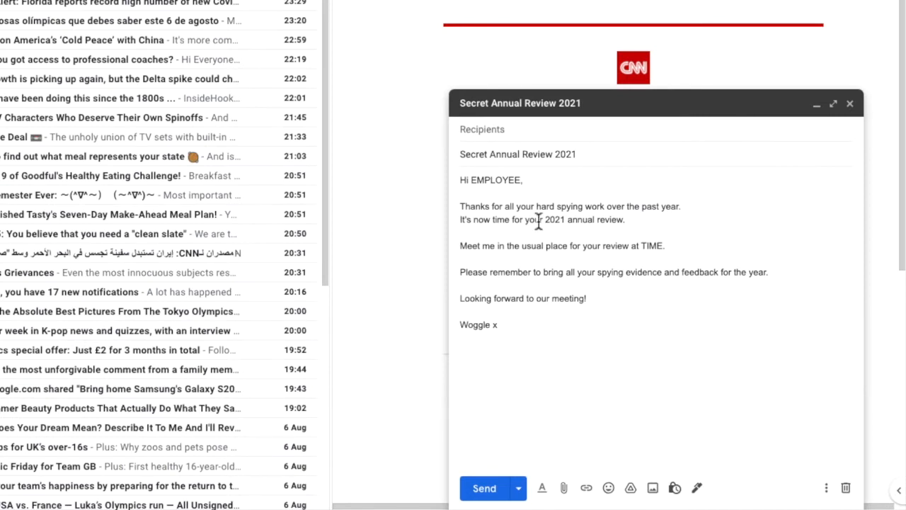
- Address it to Woggle Spy Cuthbert and set the review for 8am on 21st August
text(cuth)
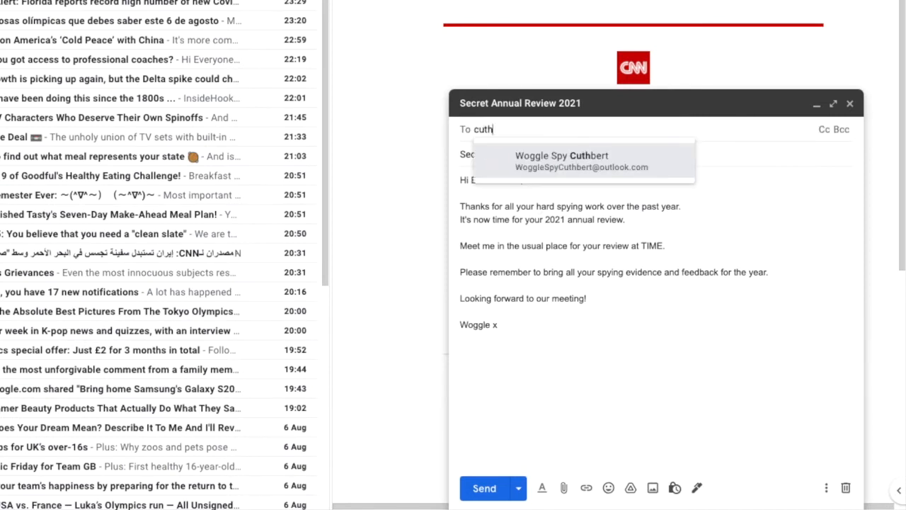
click(561, 161)
text(8am)
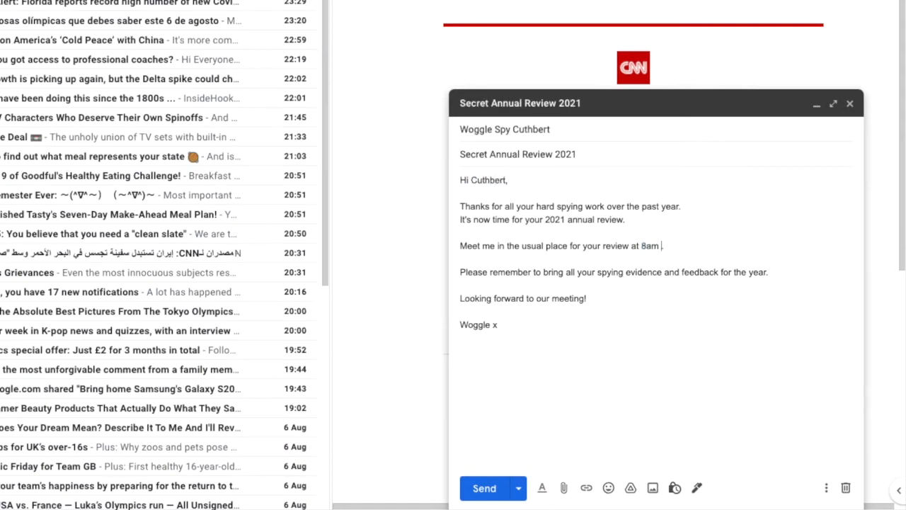
text(on 21st August.)
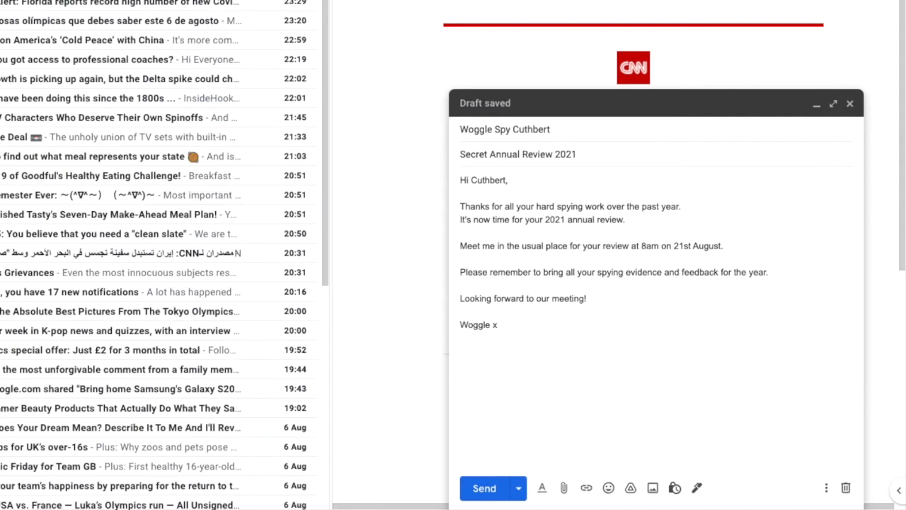
- Save and close the addressed review draft
click(483, 488)
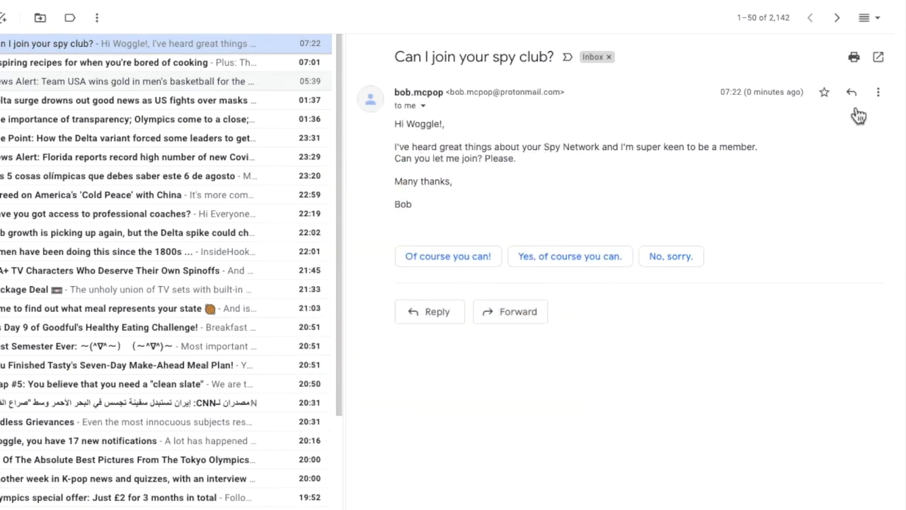
- Reply to the spy club email with the 'Thanks...but no thanks....' template
click(851, 92)
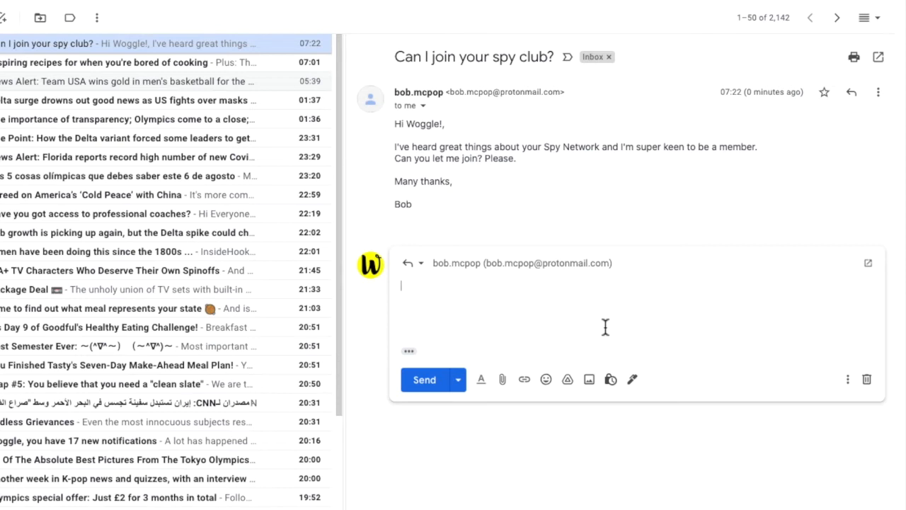
click(848, 380)
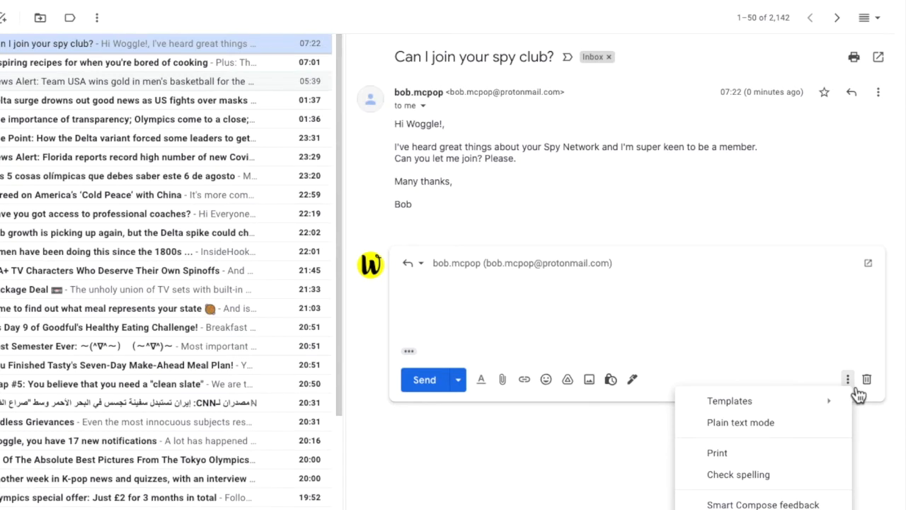
mouse_move(835, 401)
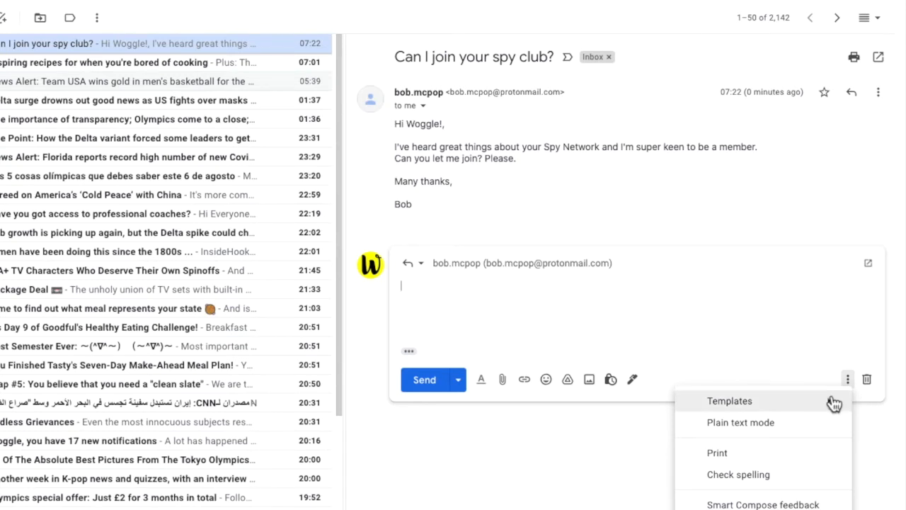
click(730, 400)
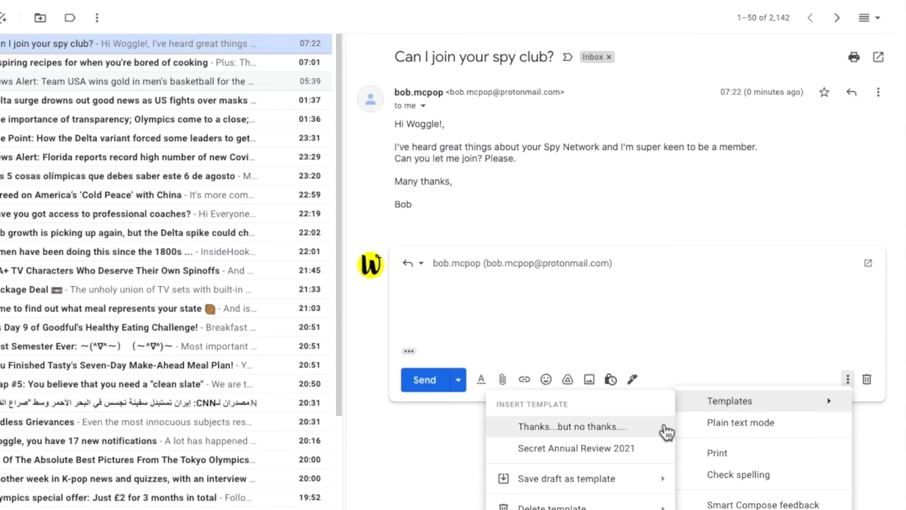
click(571, 427)
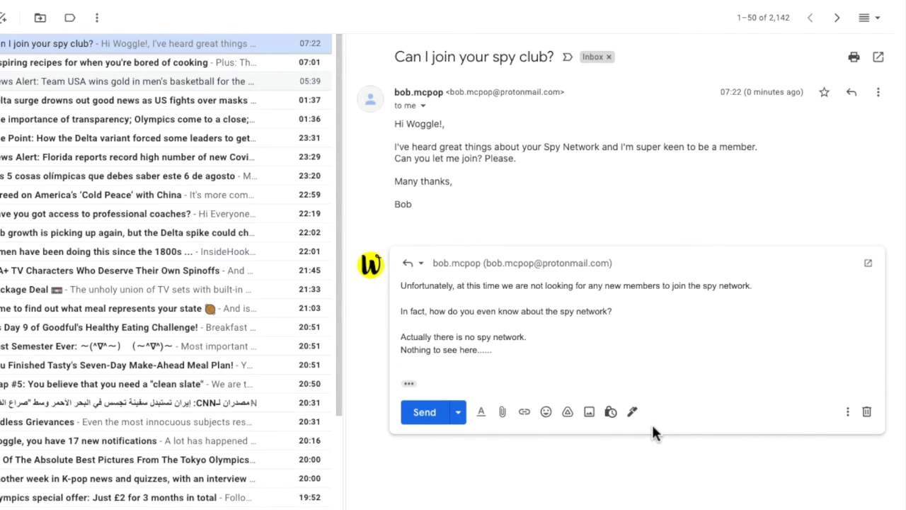
mouse_move(543, 359)
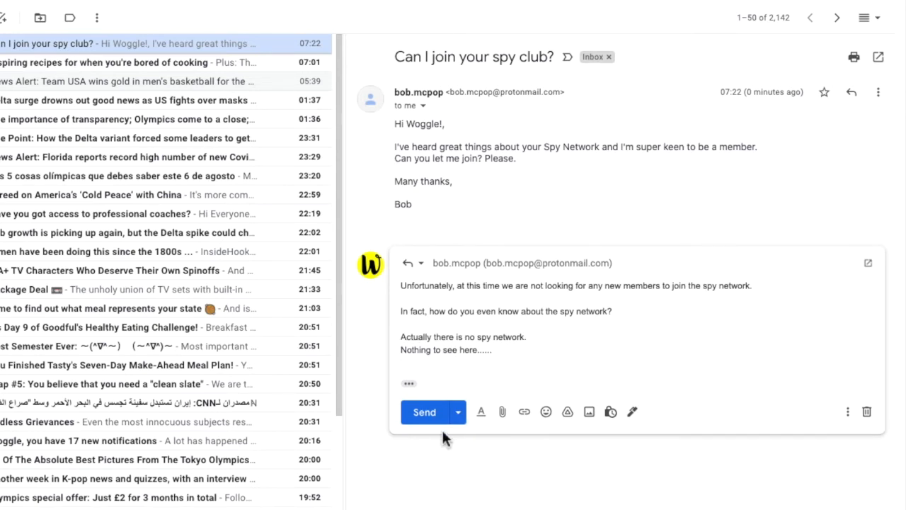
mouse_move(450, 430)
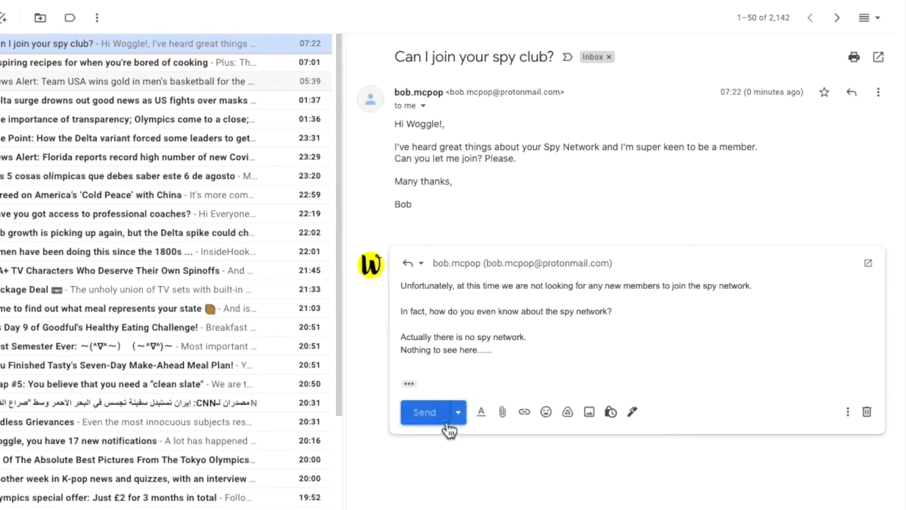
- Send the templated 'no new members' reply to the spy club thread
click(424, 412)
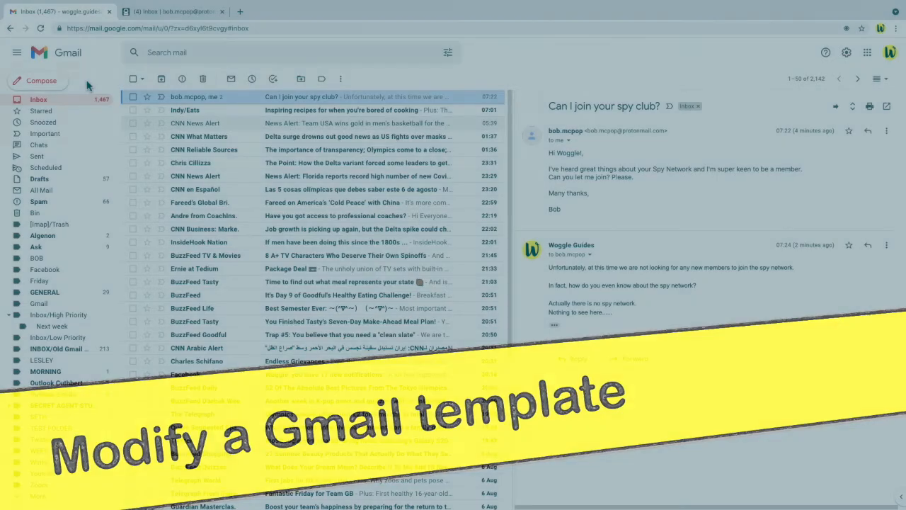
- Compose a message from the Secret Annual Review 2021 template, retitled for 2022
click(41, 80)
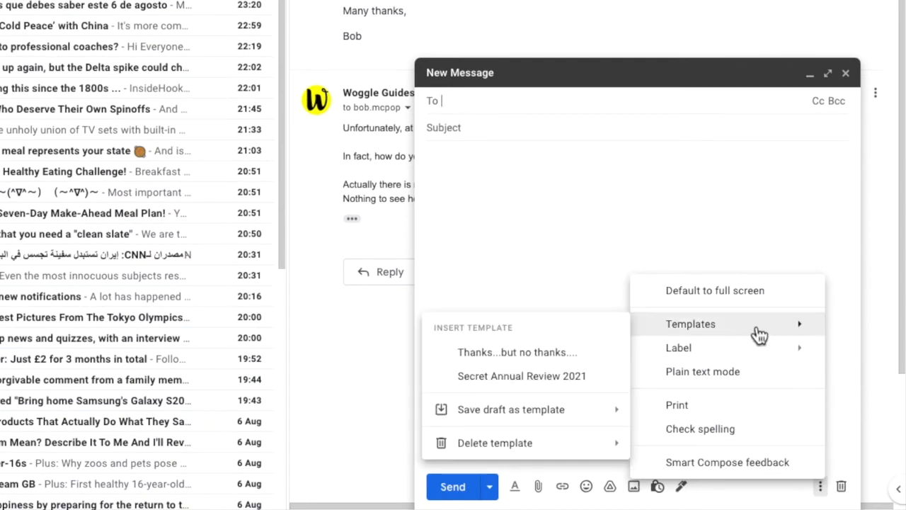
click(521, 375)
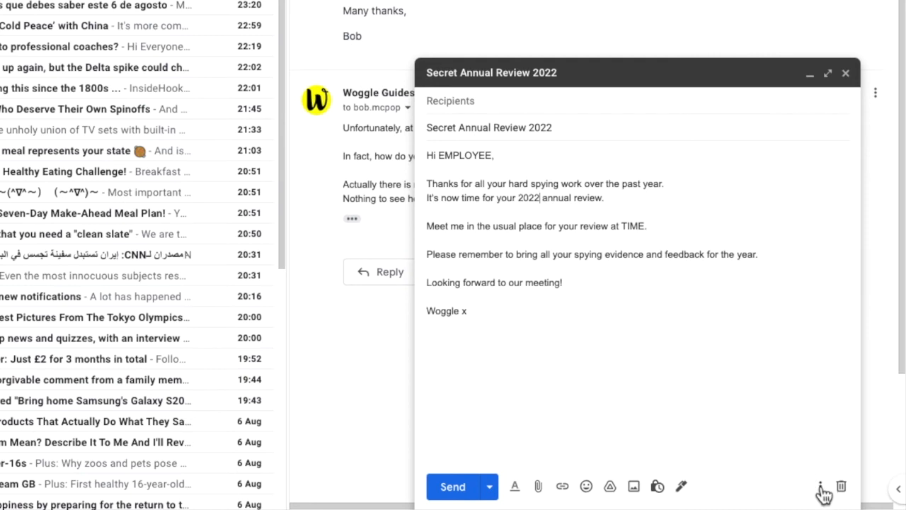
click(820, 487)
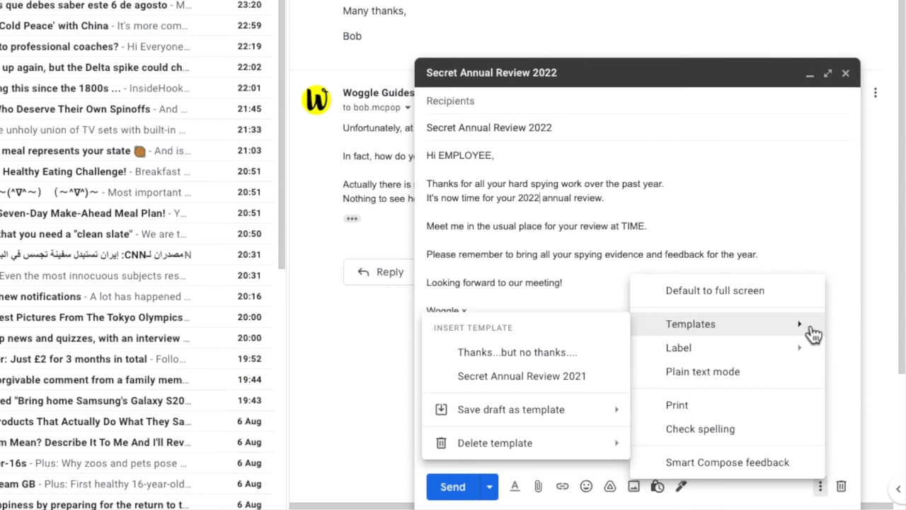
mouse_move(717, 337)
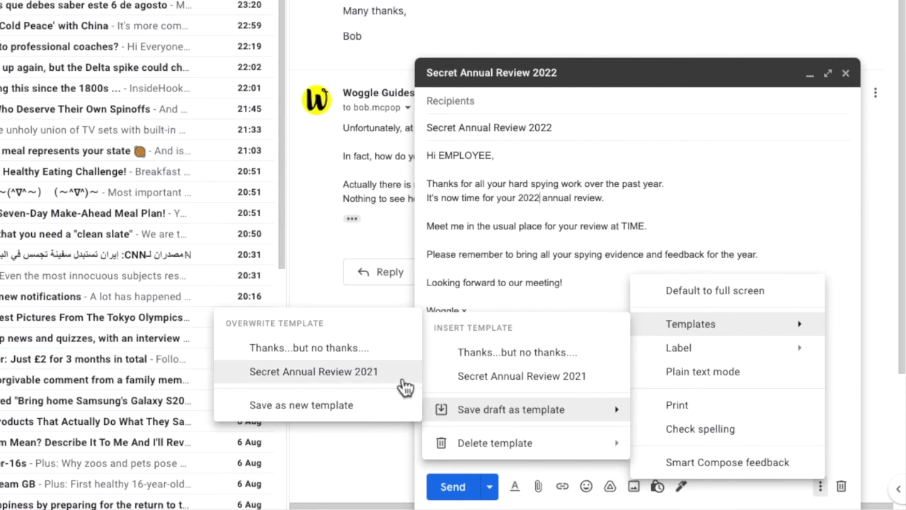
- Overwrite the Secret Annual Review 2021 template with the 2022 draft and confirm
click(313, 371)
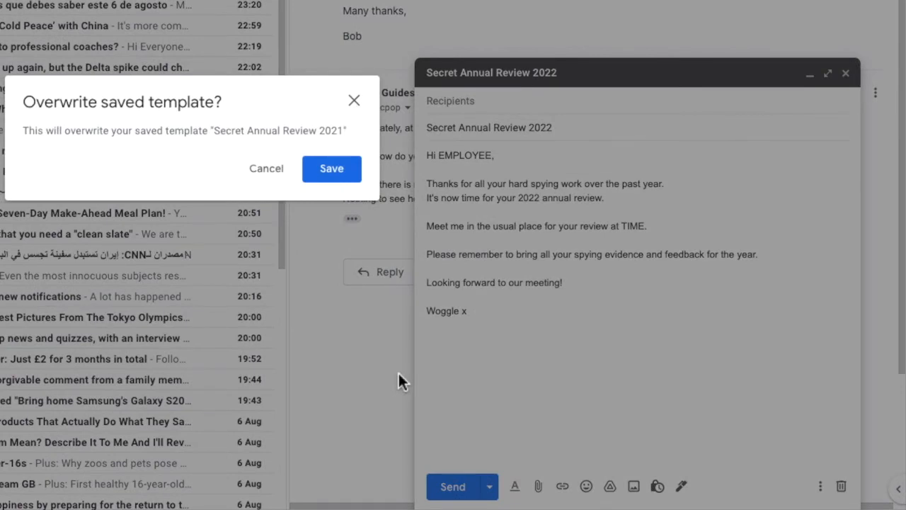
mouse_move(332, 168)
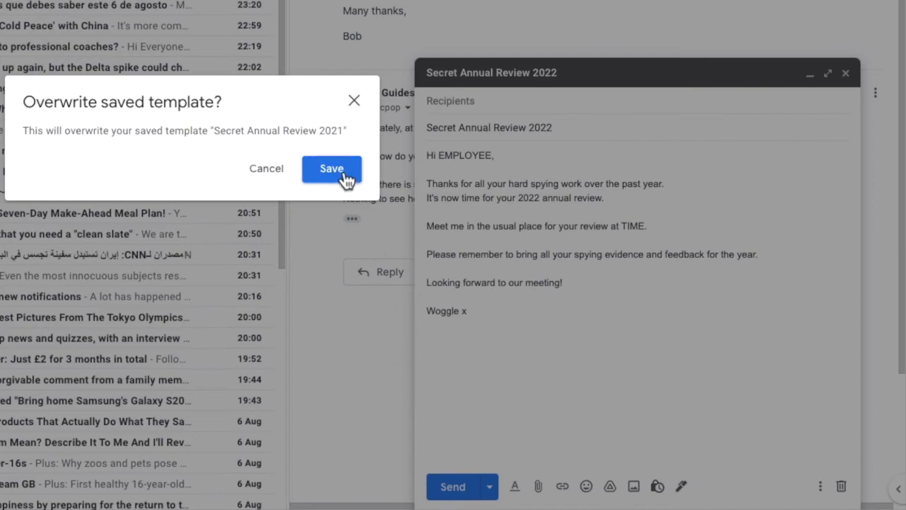
click(331, 169)
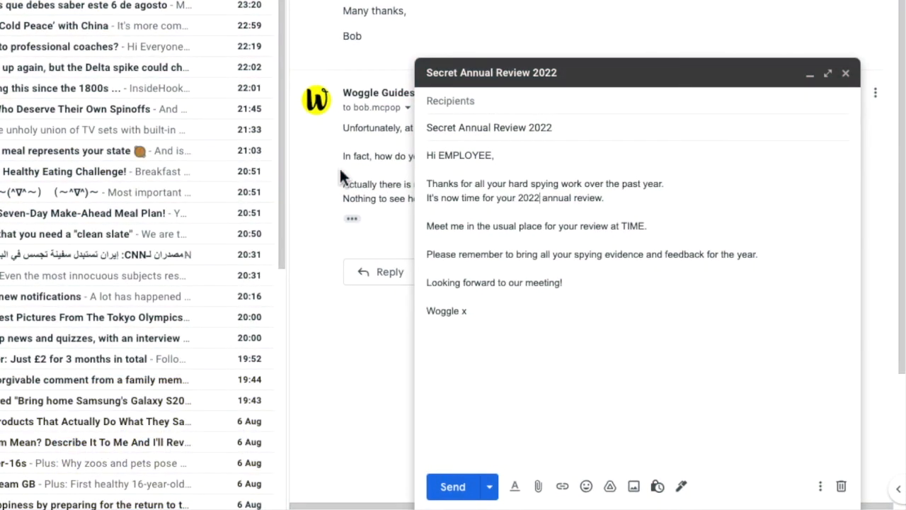
- Show the Delete template list with Secret Annual Review 2021 and Thanks...but no thanks...
click(820, 486)
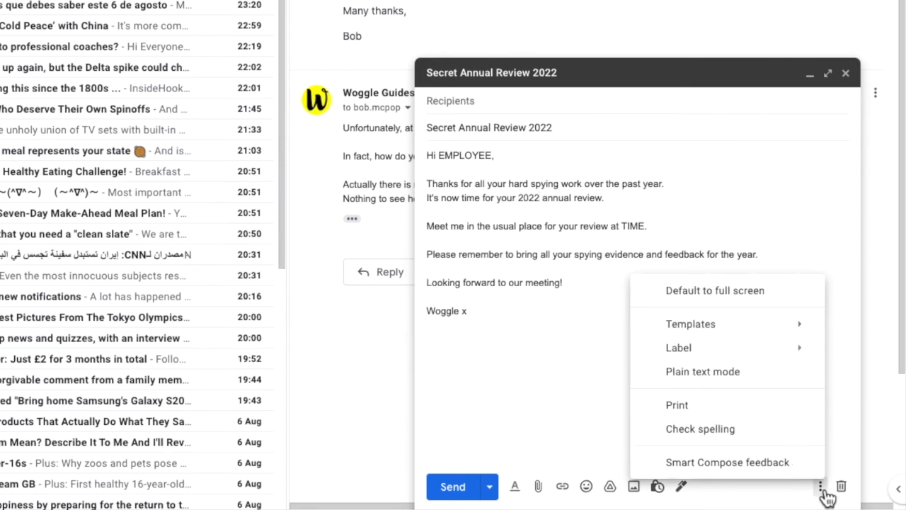
click(691, 323)
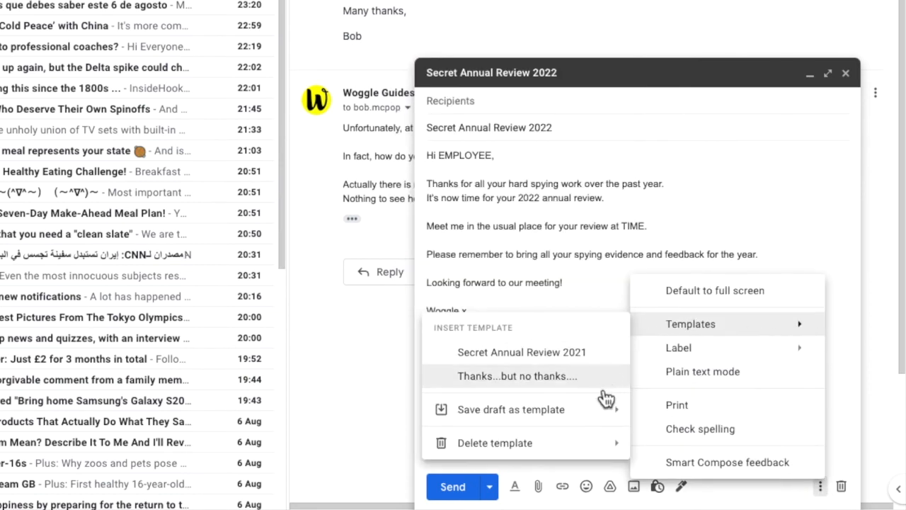
click(494, 442)
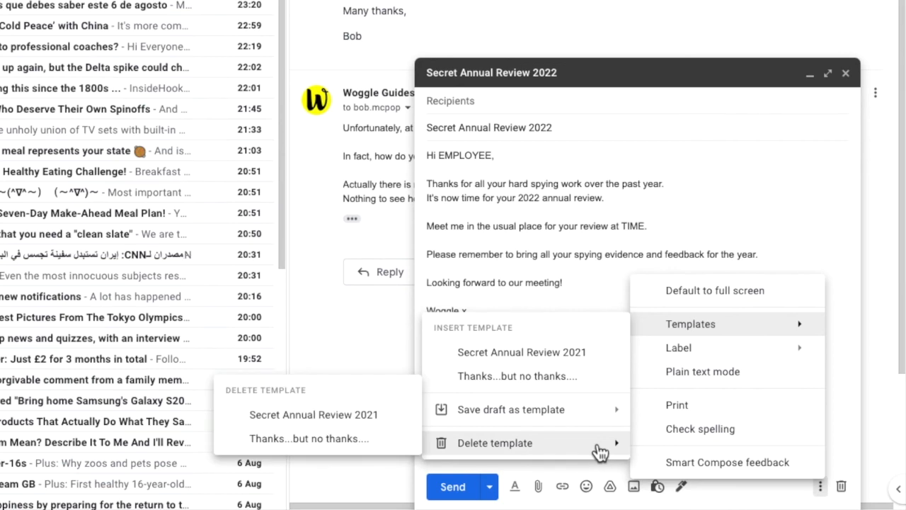